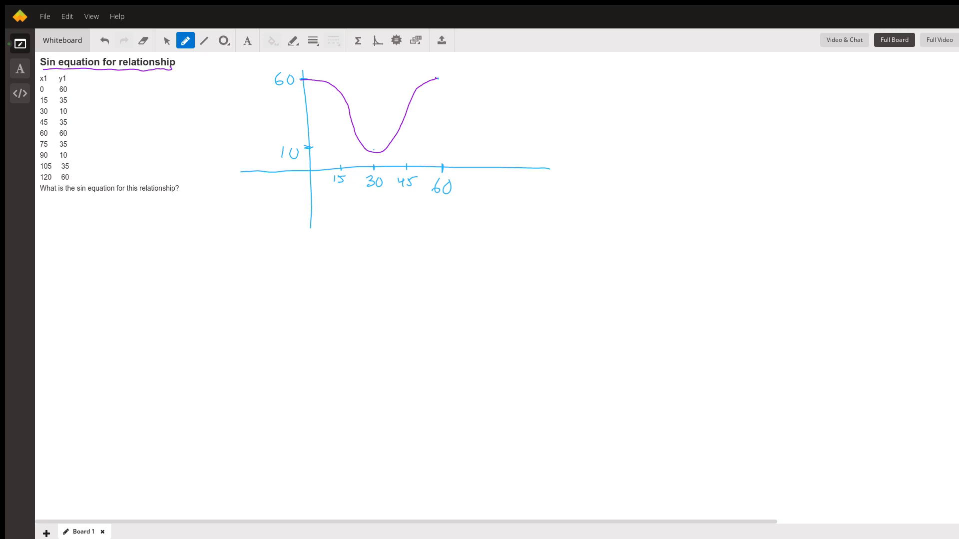
{"action": "mouse_move", "coordinate": [216, 246]}
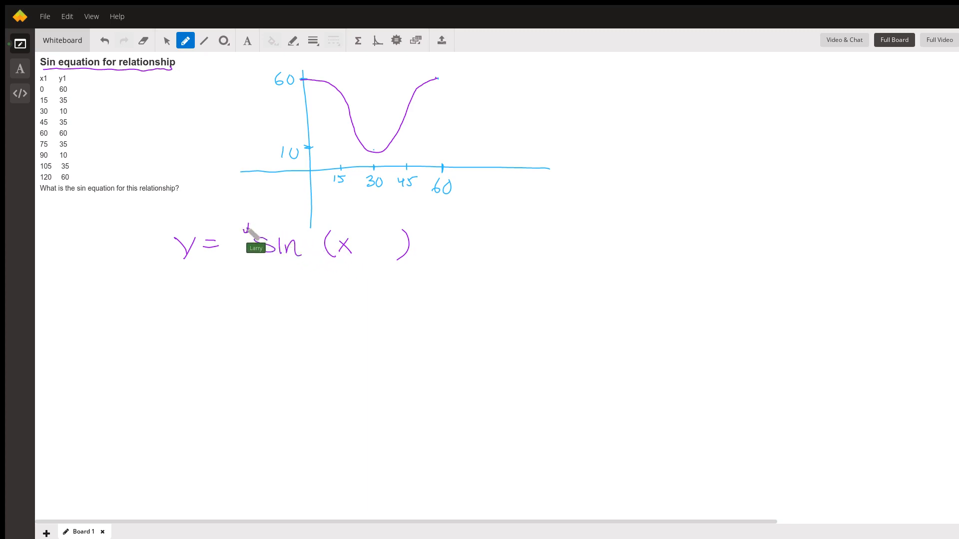
{"action": "mouse_move", "coordinate": [443, 251]}
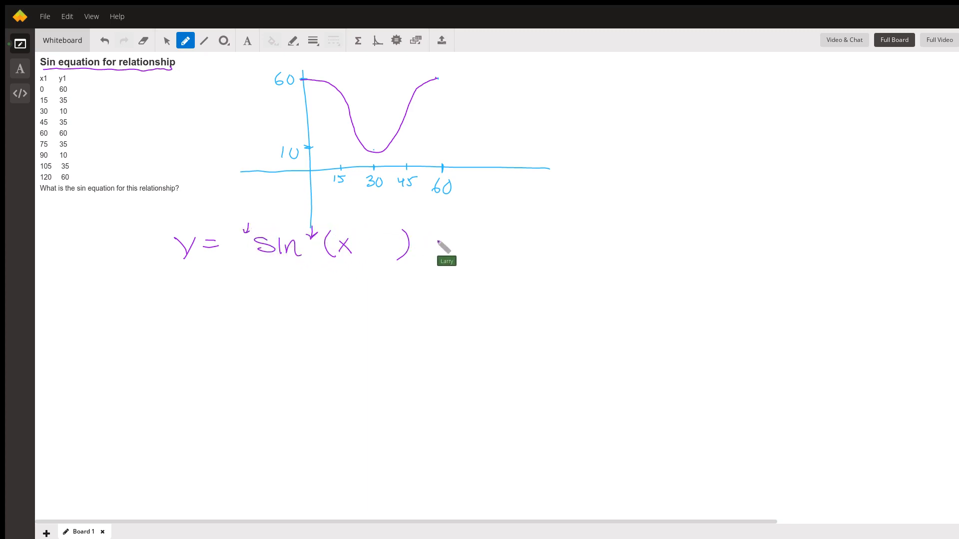
- Handwrite the template y = sin(x ) under the graph with arrows marking the blanks
{"action": "left_click_drag", "start_coordinate": [432, 241], "coordinate": [443, 241]}
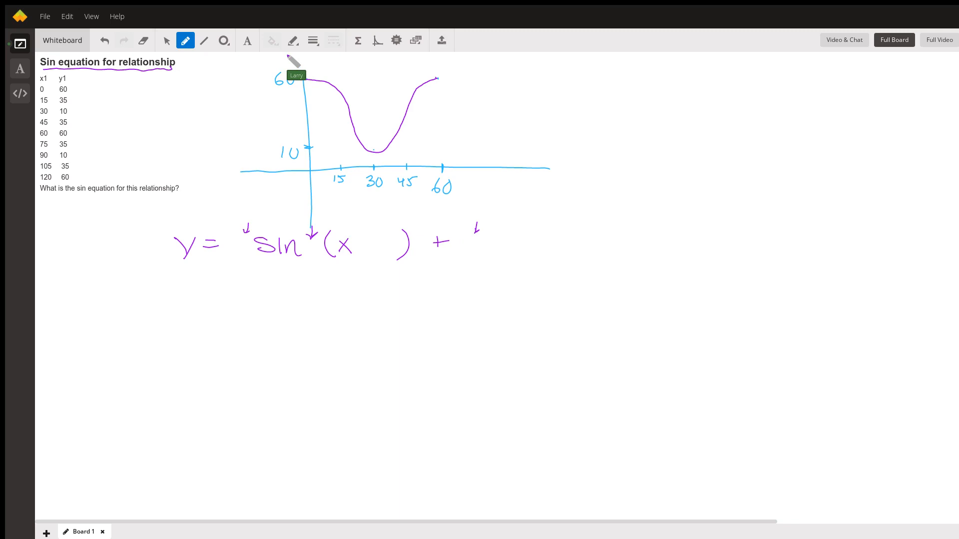
{"action": "mouse_move", "coordinate": [297, 77]}
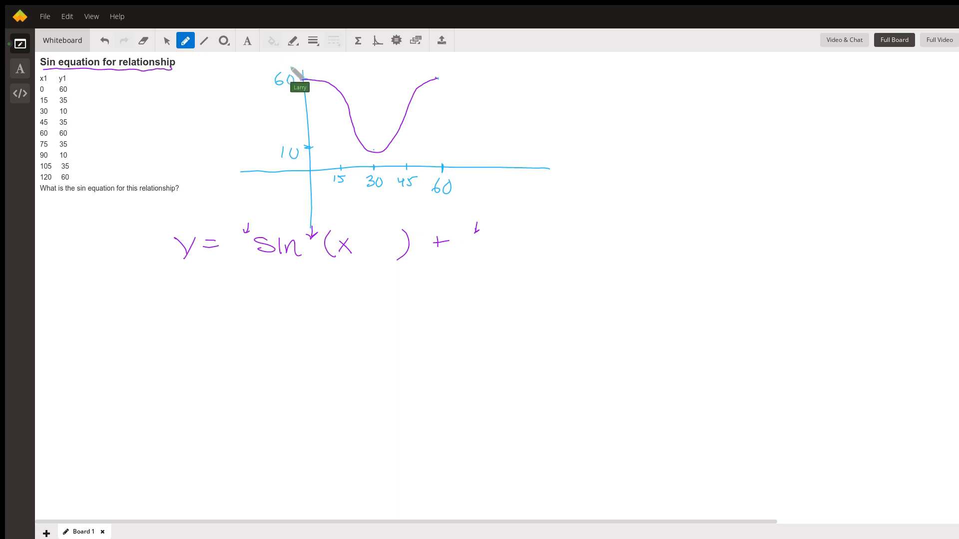
{"action": "mouse_move", "coordinate": [312, 110]}
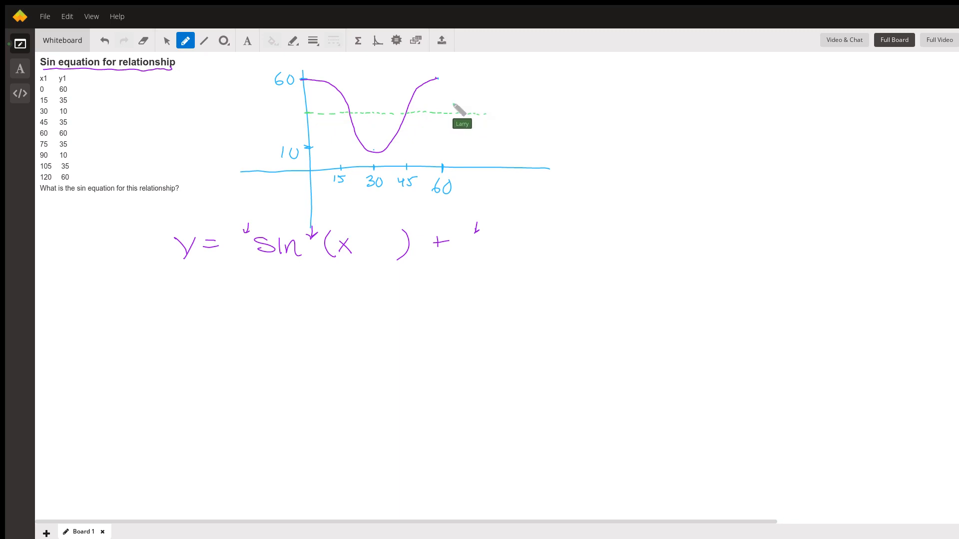
{"action": "mouse_move", "coordinate": [288, 109]}
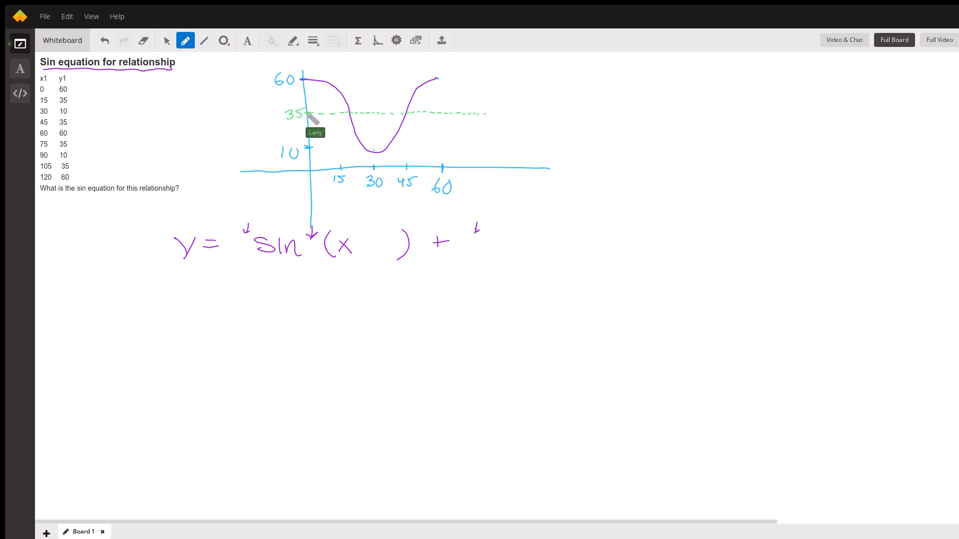
{"action": "mouse_move", "coordinate": [475, 251]}
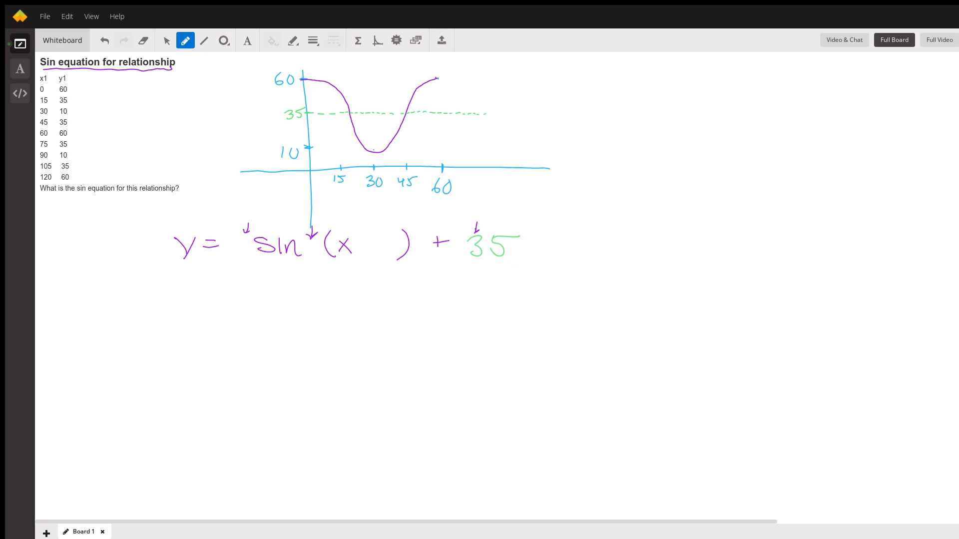
{"action": "mouse_move", "coordinate": [311, 104]}
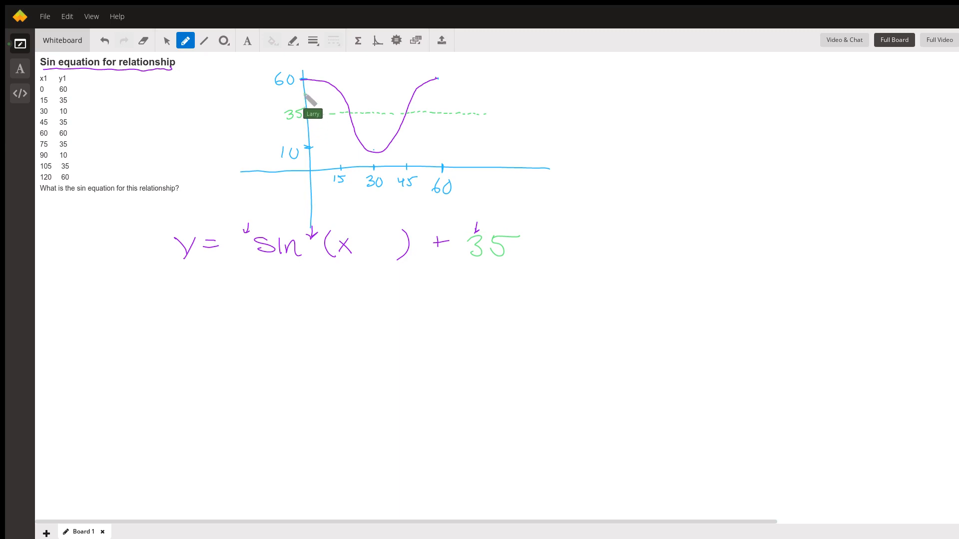
{"action": "mouse_move", "coordinate": [311, 136]}
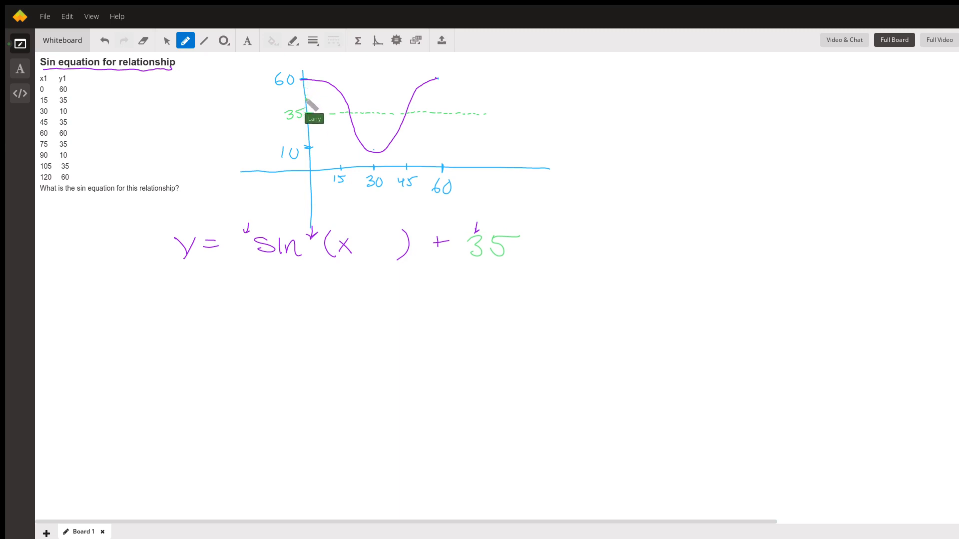
{"action": "mouse_move", "coordinate": [310, 101]}
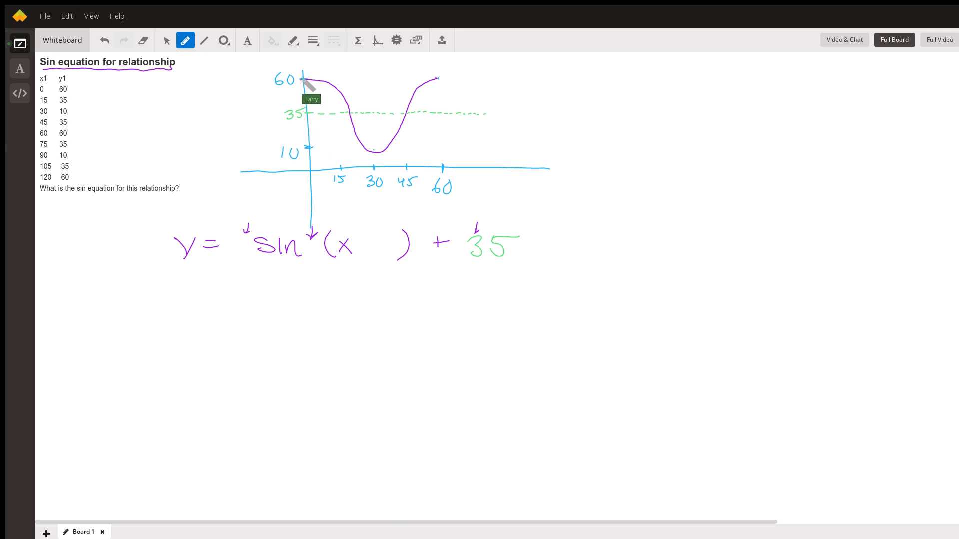
{"action": "mouse_move", "coordinate": [237, 248]}
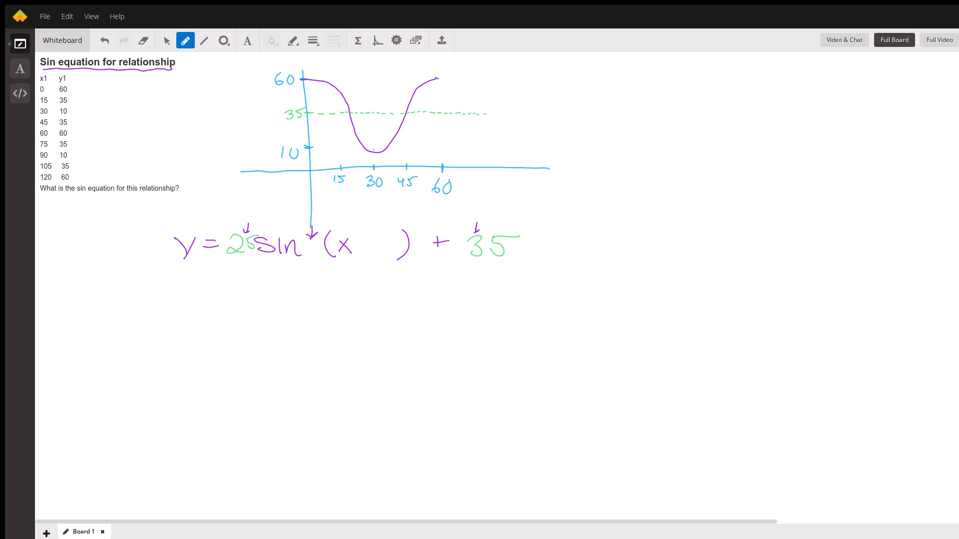
{"action": "mouse_move", "coordinate": [349, 268]}
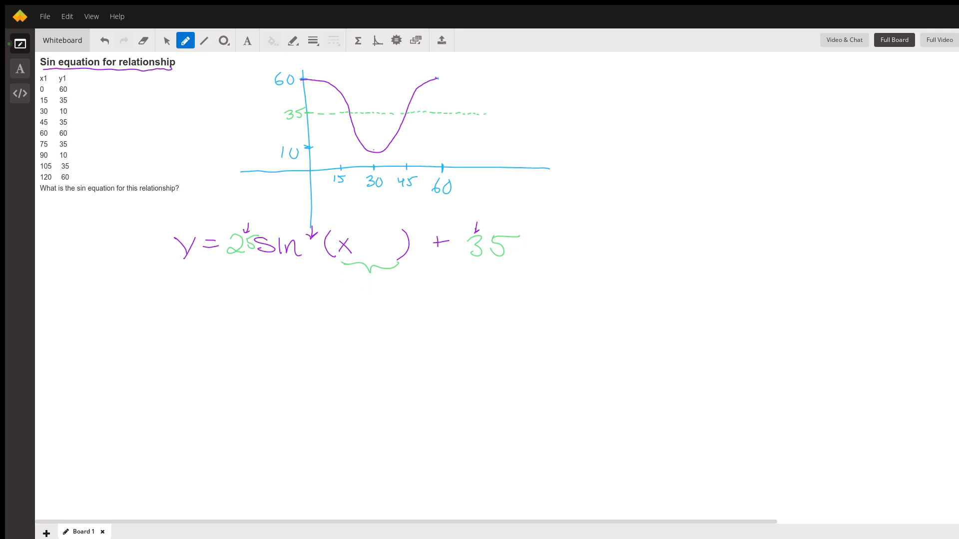
{"action": "mouse_move", "coordinate": [205, 291]}
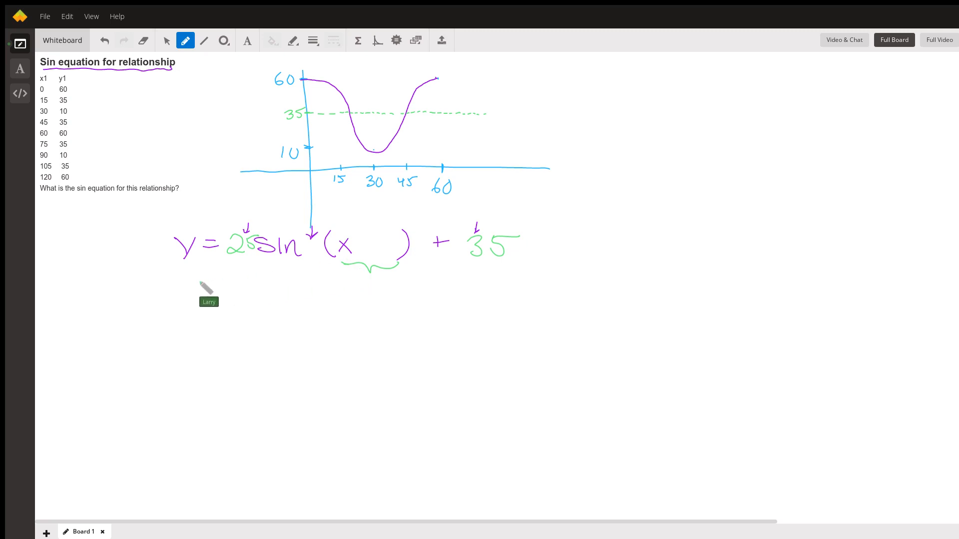
{"action": "mouse_move", "coordinate": [177, 300]}
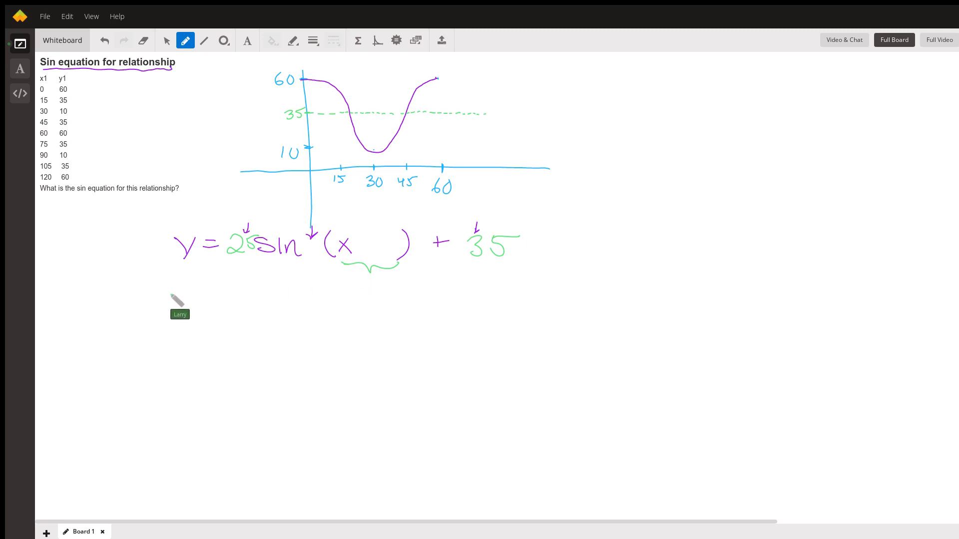
{"action": "mouse_move", "coordinate": [175, 302]}
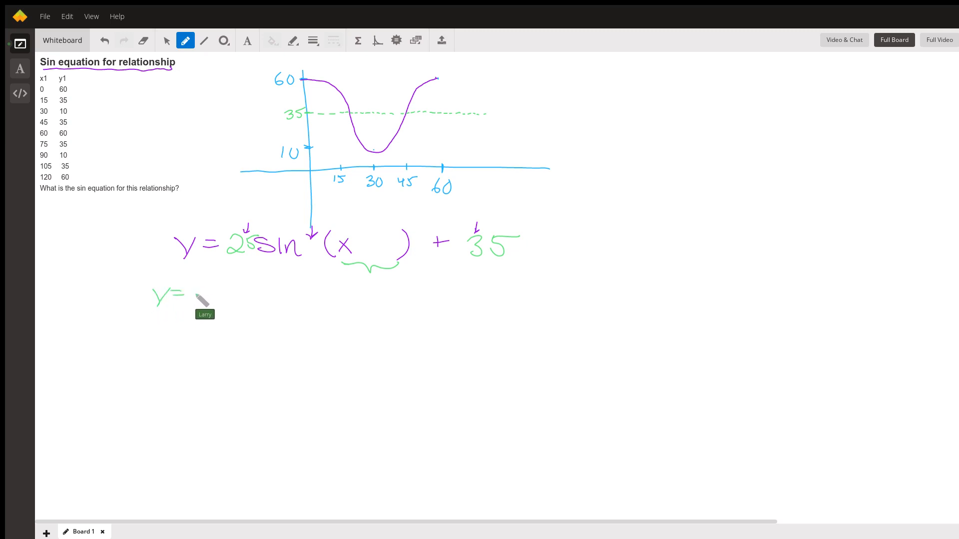
- Write the basic form y = sin bx in green beneath the main equation
{"action": "left_click_drag", "start_coordinate": [190, 294], "coordinate": [247, 294]}
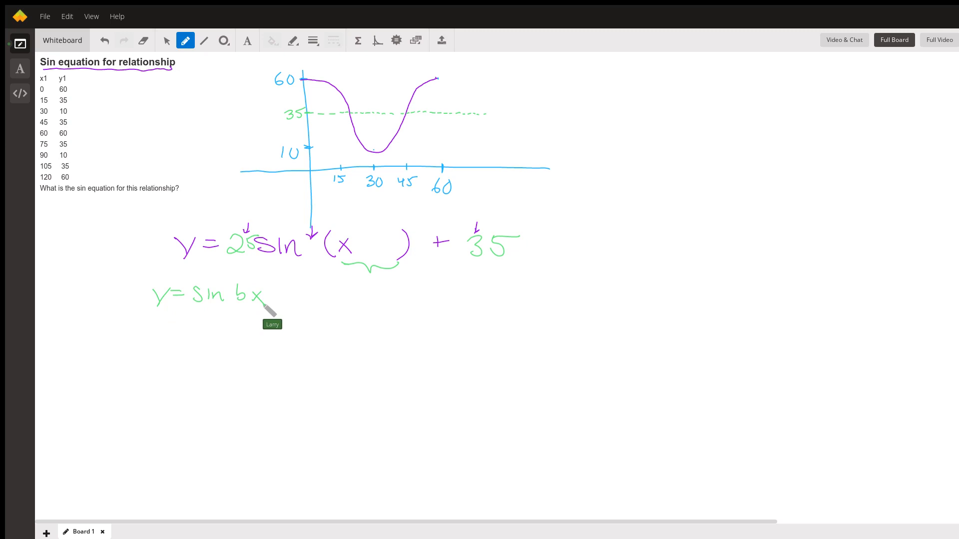
{"action": "mouse_move", "coordinate": [121, 256]}
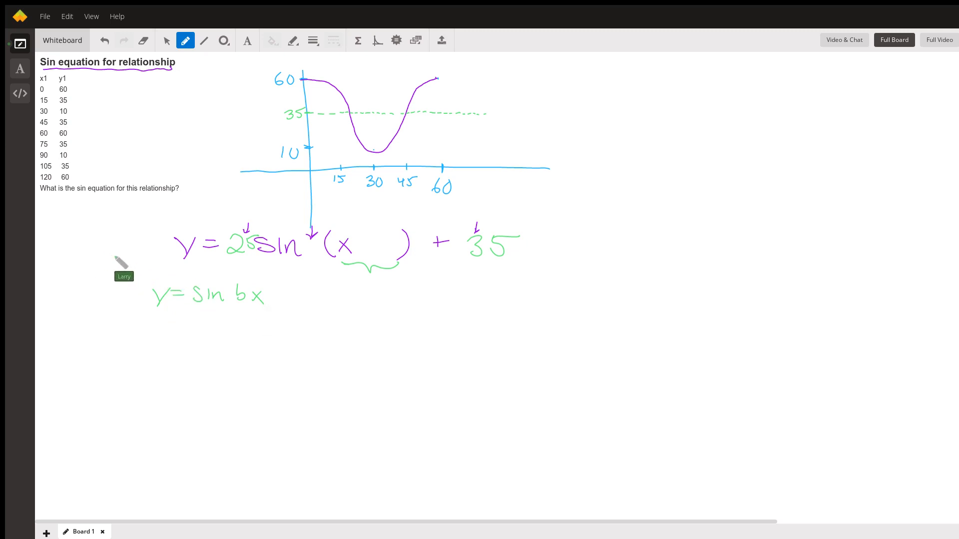
{"action": "mouse_move", "coordinate": [89, 254]}
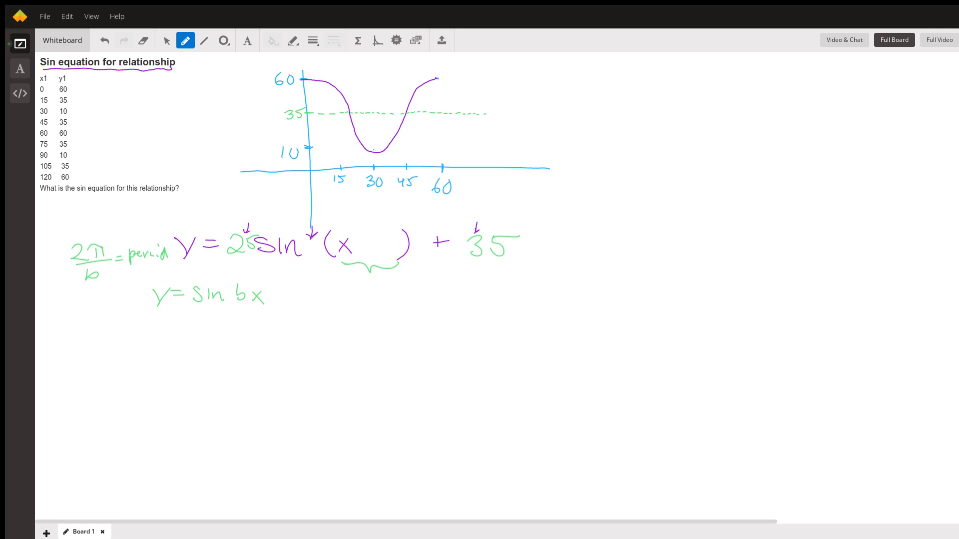
{"action": "mouse_move", "coordinate": [315, 251]}
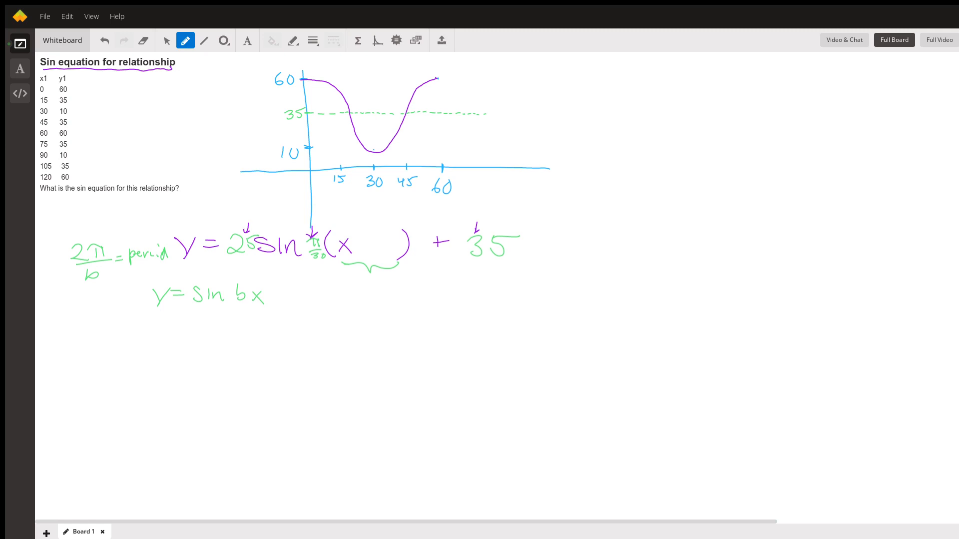
{"action": "mouse_move", "coordinate": [335, 181]}
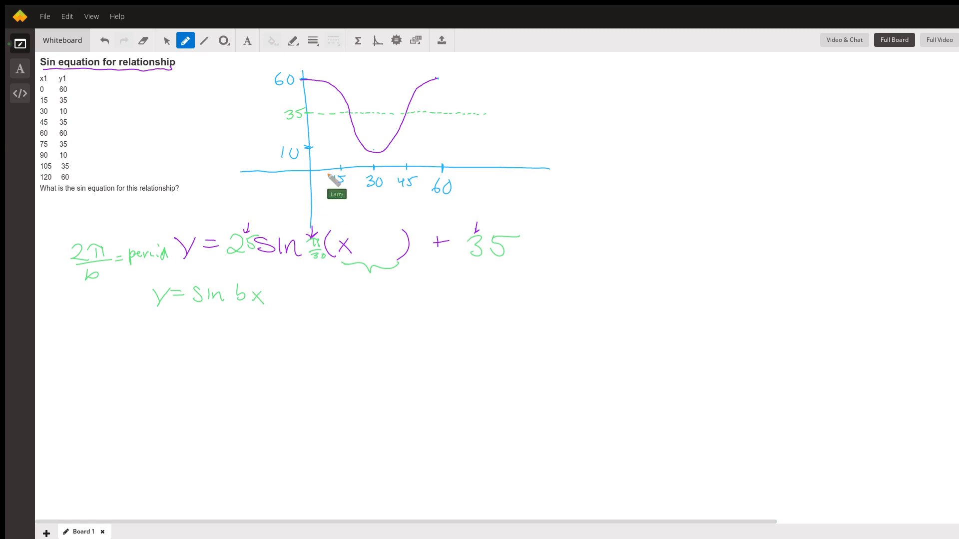
{"action": "mouse_move", "coordinate": [321, 64]}
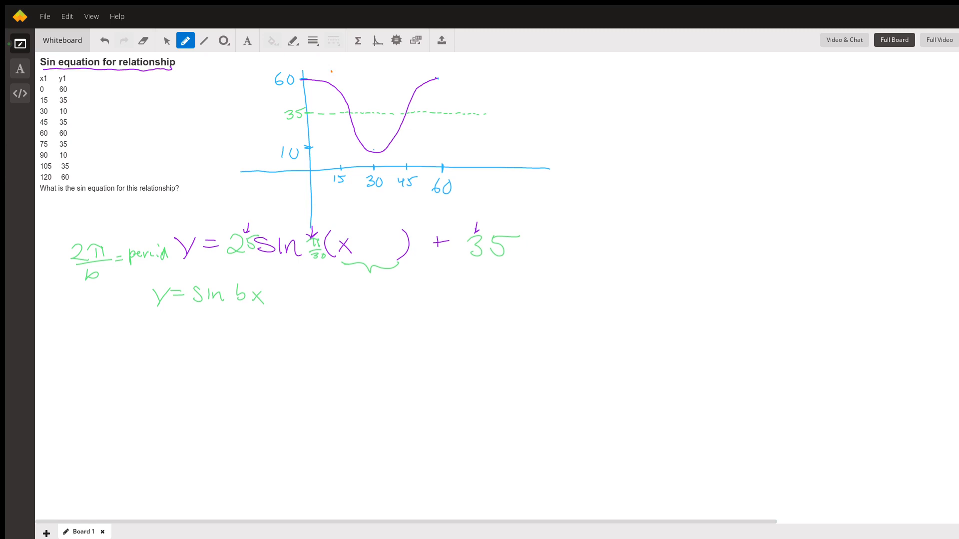
{"action": "mouse_move", "coordinate": [317, 118]}
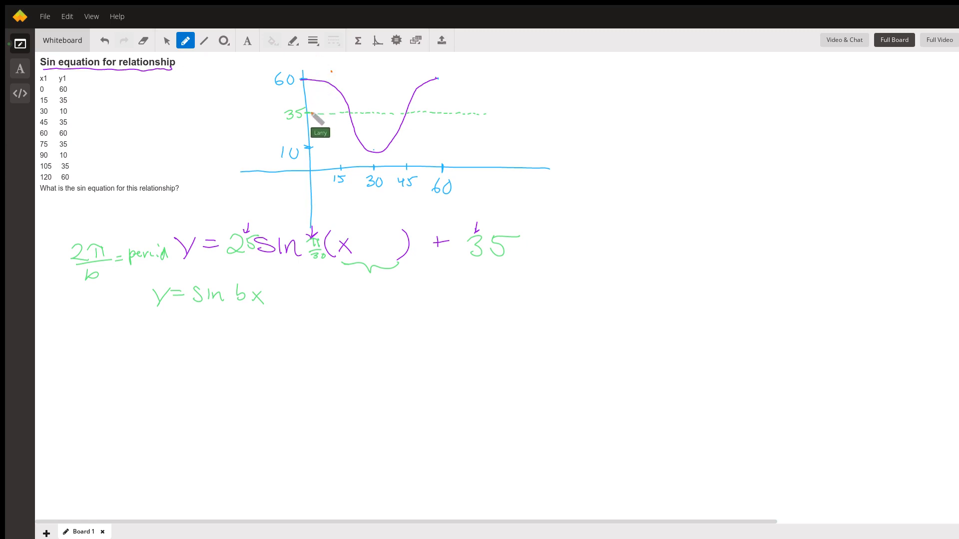
{"action": "mouse_move", "coordinate": [315, 122]}
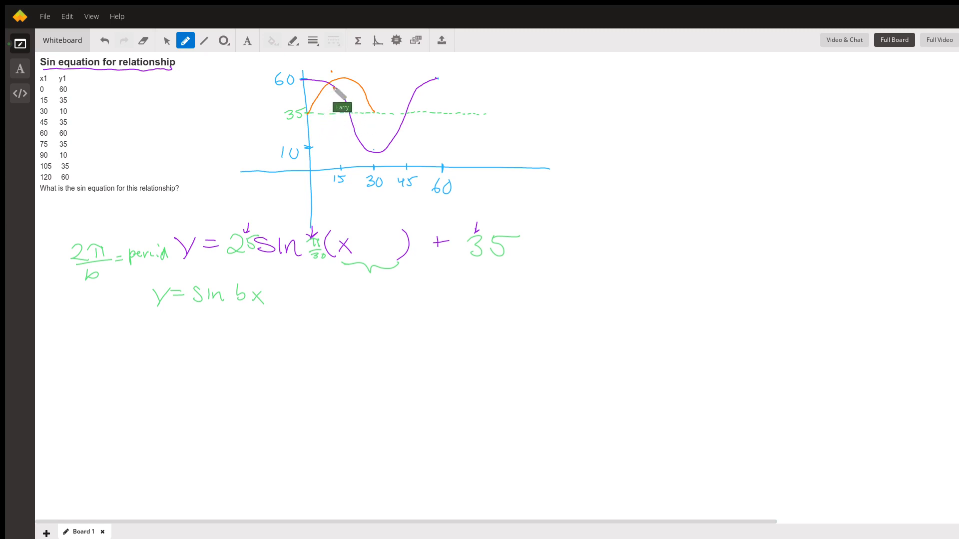
{"action": "mouse_move", "coordinate": [376, 113]}
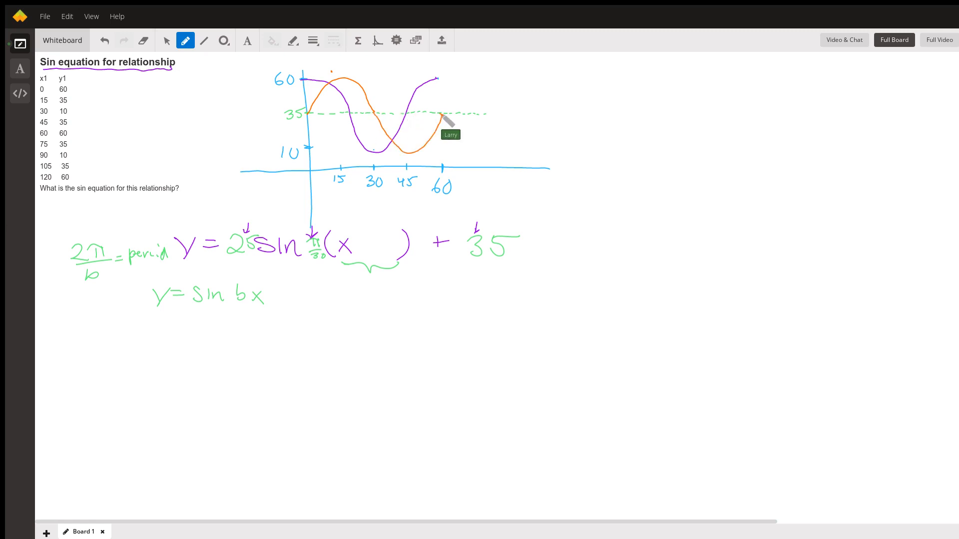
{"action": "mouse_move", "coordinate": [313, 132]}
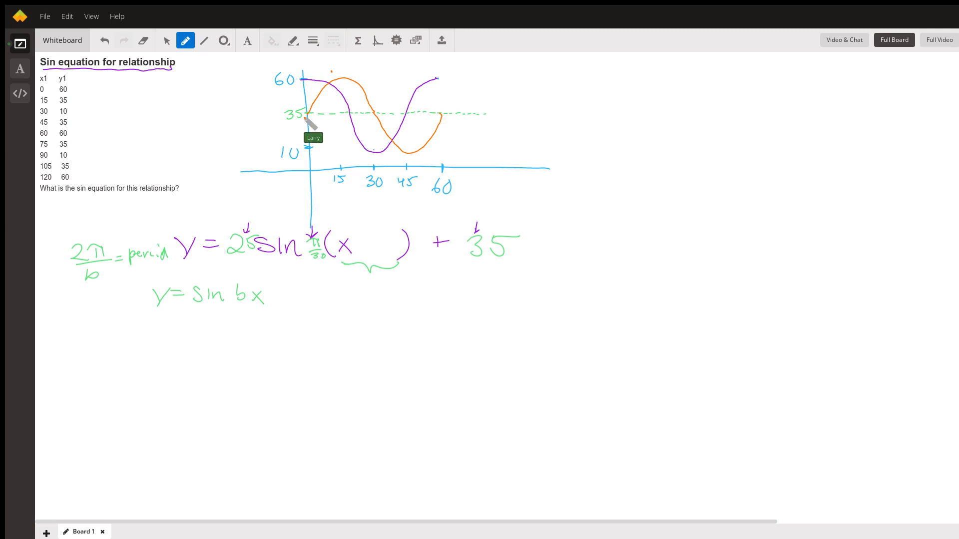
{"action": "mouse_move", "coordinate": [315, 122]}
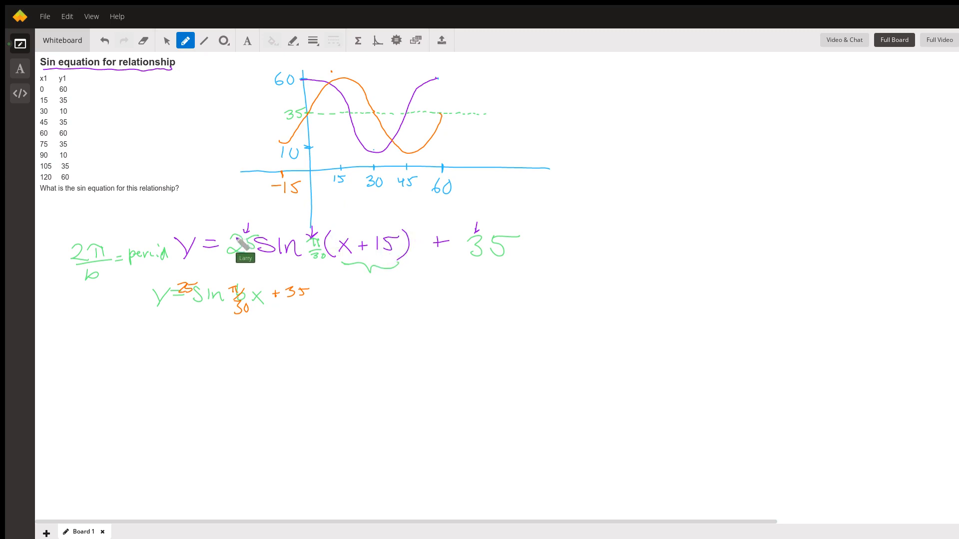
{"action": "mouse_move", "coordinate": [238, 267]}
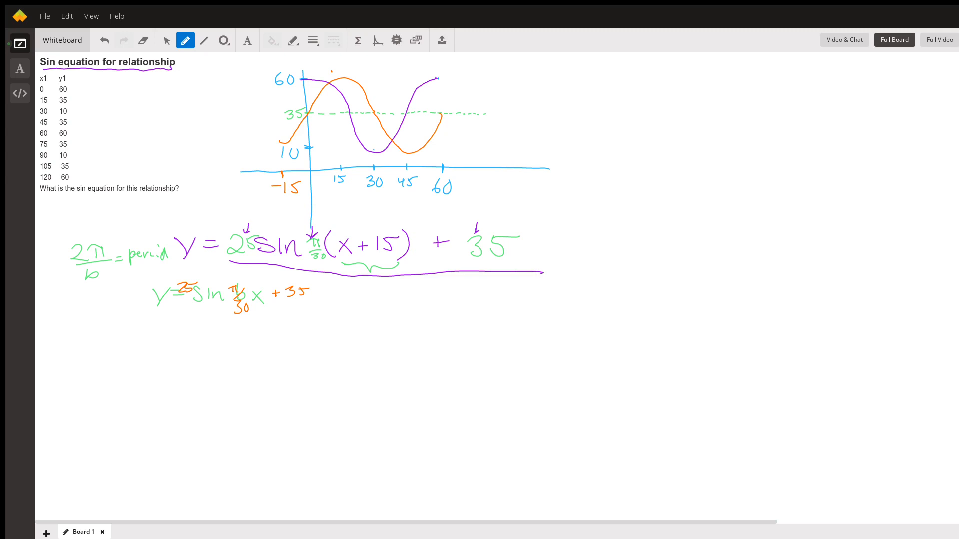
{"action": "mouse_move", "coordinate": [383, 174]}
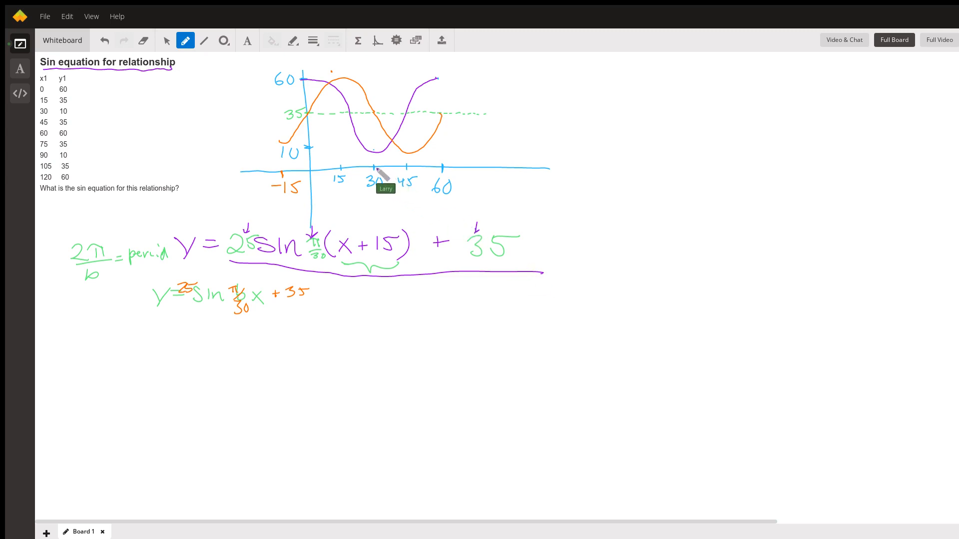
{"action": "mouse_move", "coordinate": [367, 222]}
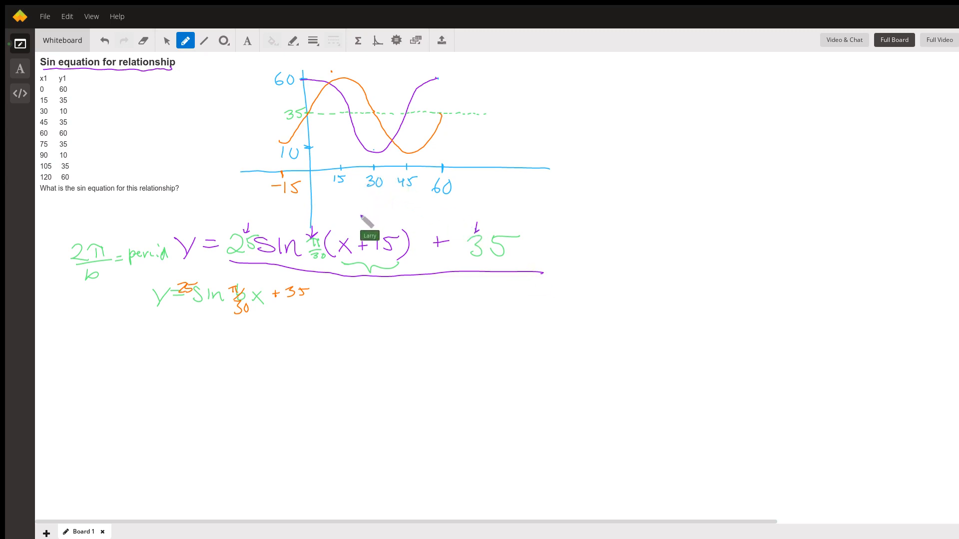
{"action": "mouse_move", "coordinate": [360, 245]}
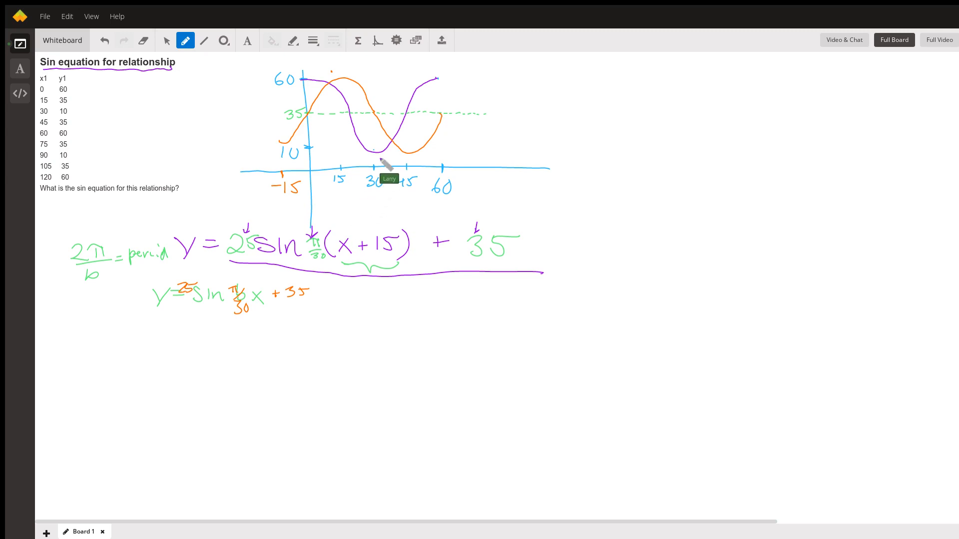
{"action": "mouse_move", "coordinate": [61, 115]}
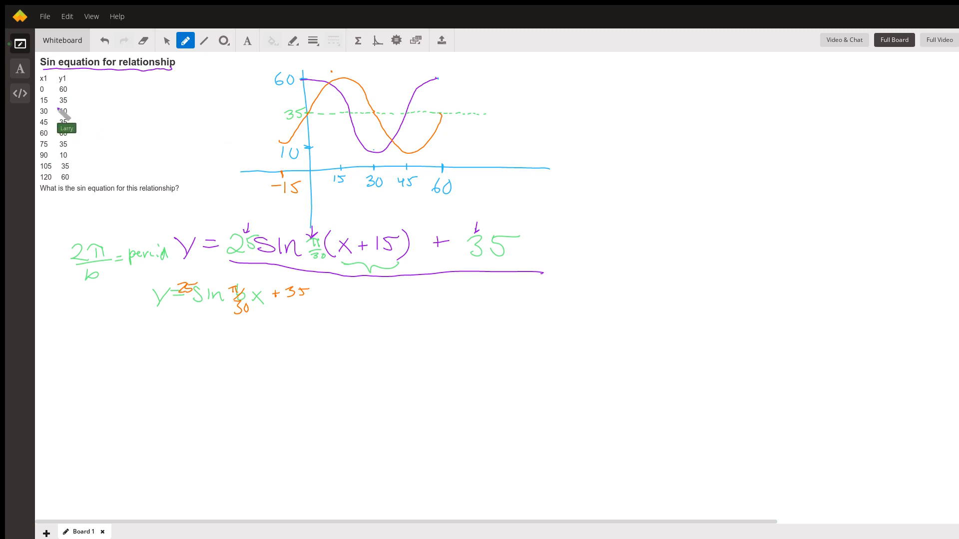